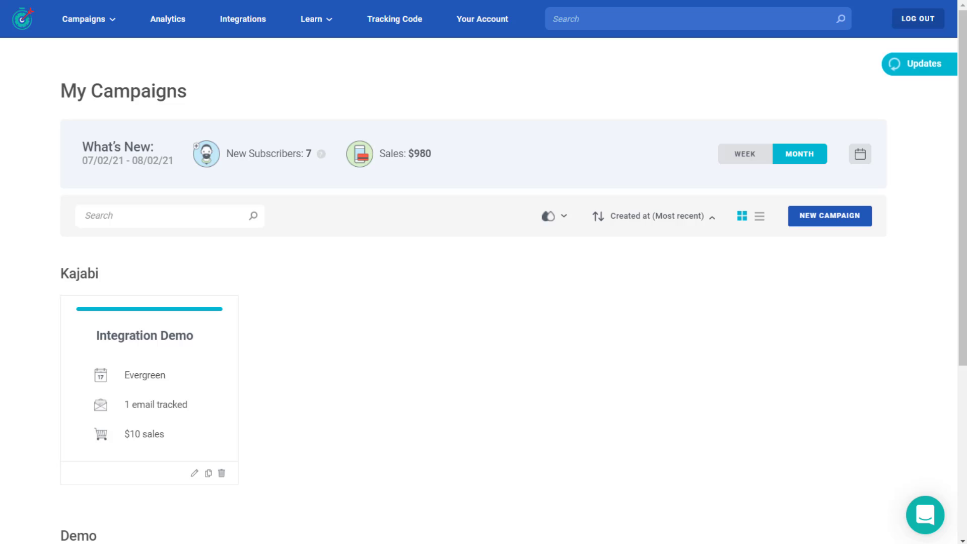
mouse_move(217, 289)
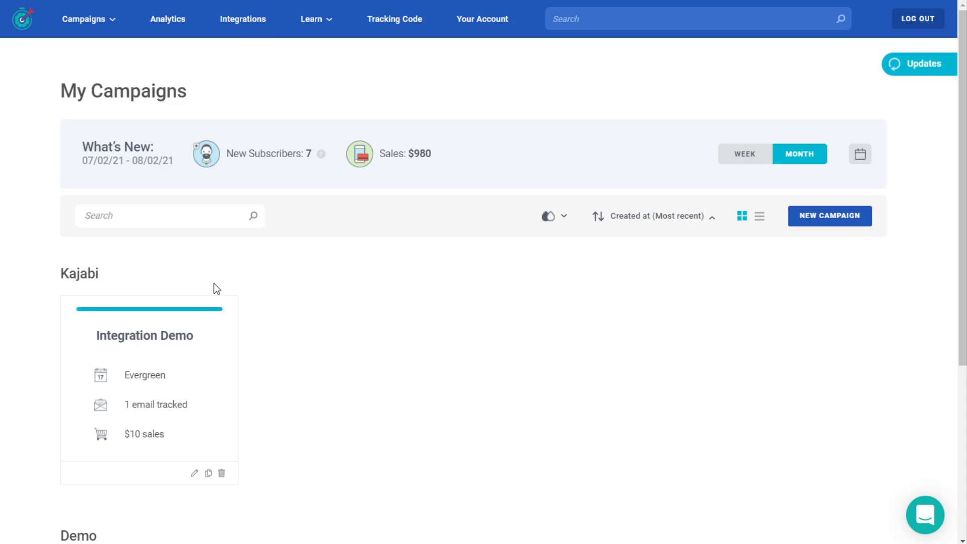
- Open Integrations and choose Create Deadline Funnel Tracking
left_click(243, 19)
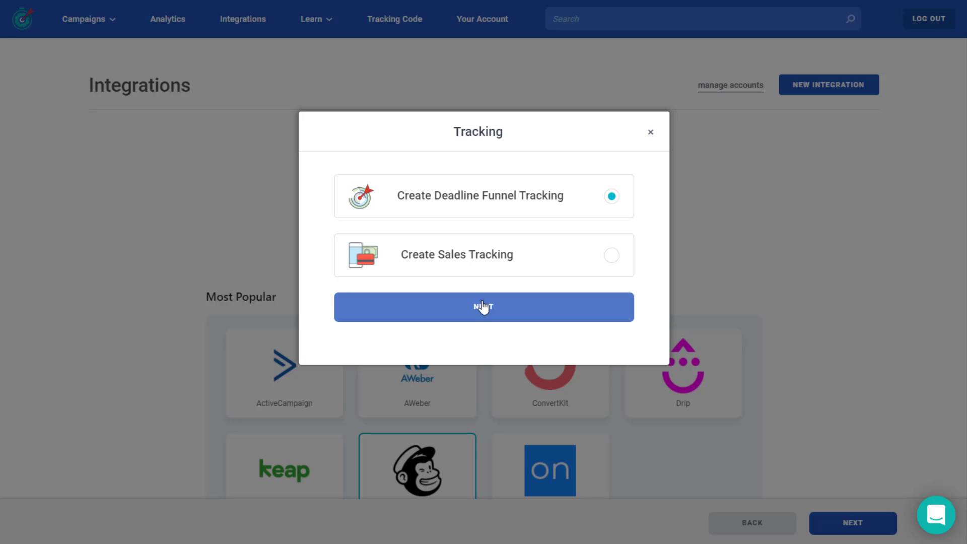
- Confirm the tracking choice and select MailChimp as the email provider
left_click(483, 308)
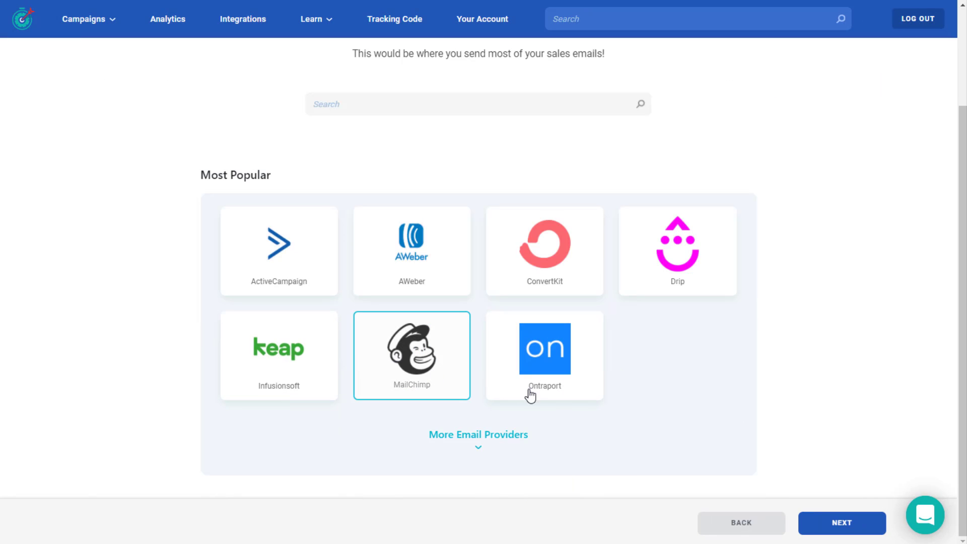
left_click(412, 356)
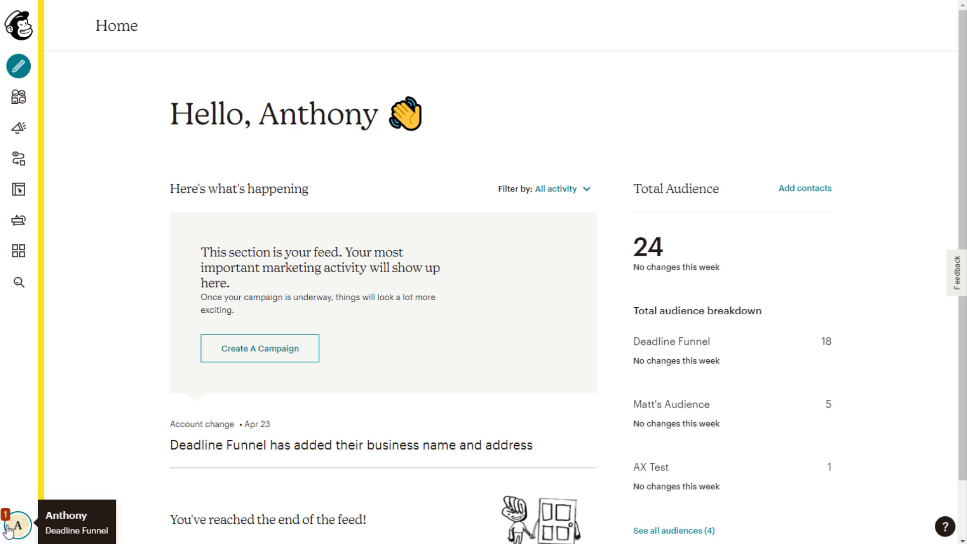
- Create a new Mailchimp API key under Account > API keys and copy it
left_click(19, 525)
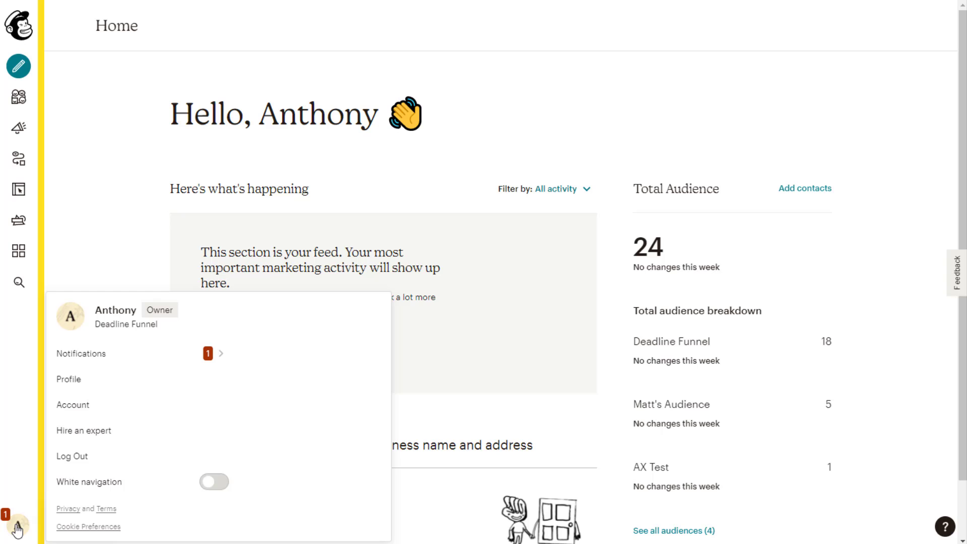
left_click(72, 405)
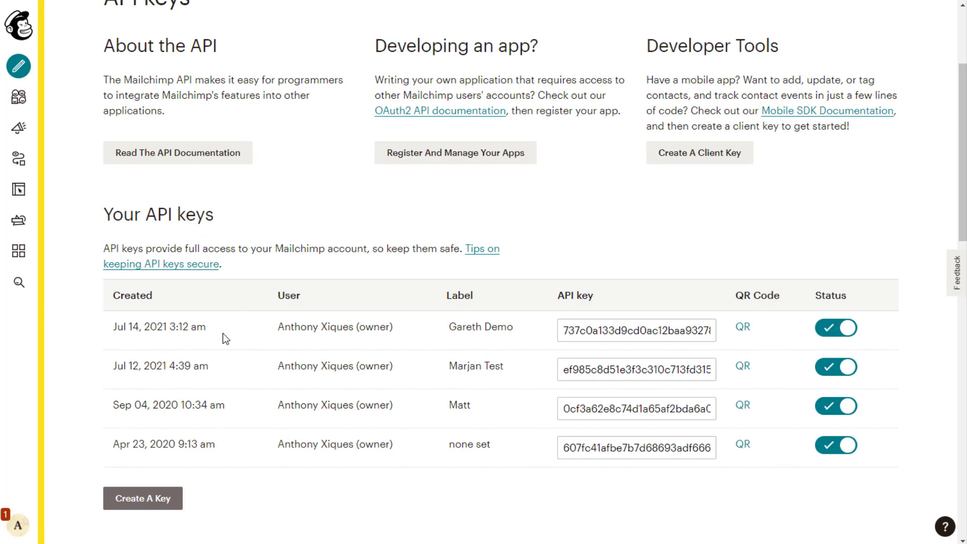
left_click(143, 498)
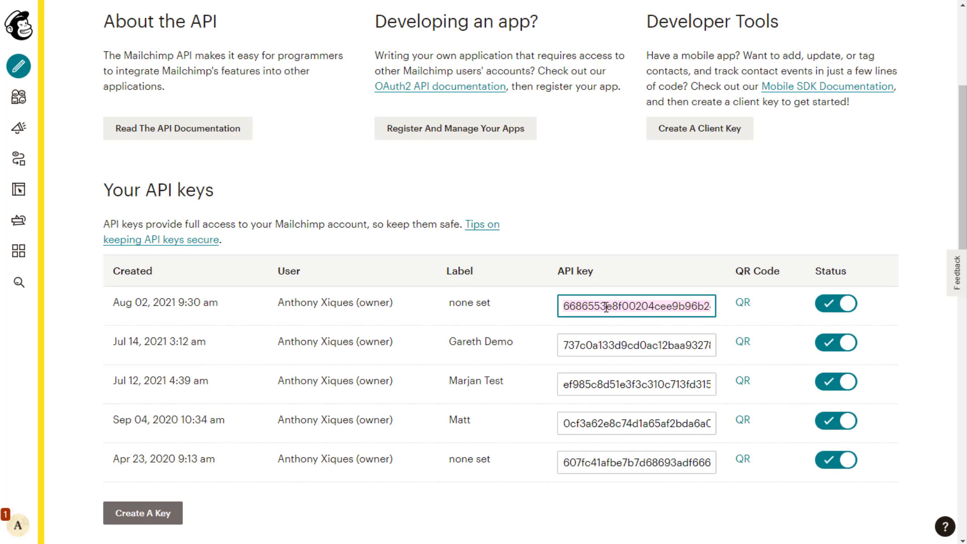
right_click(608, 307)
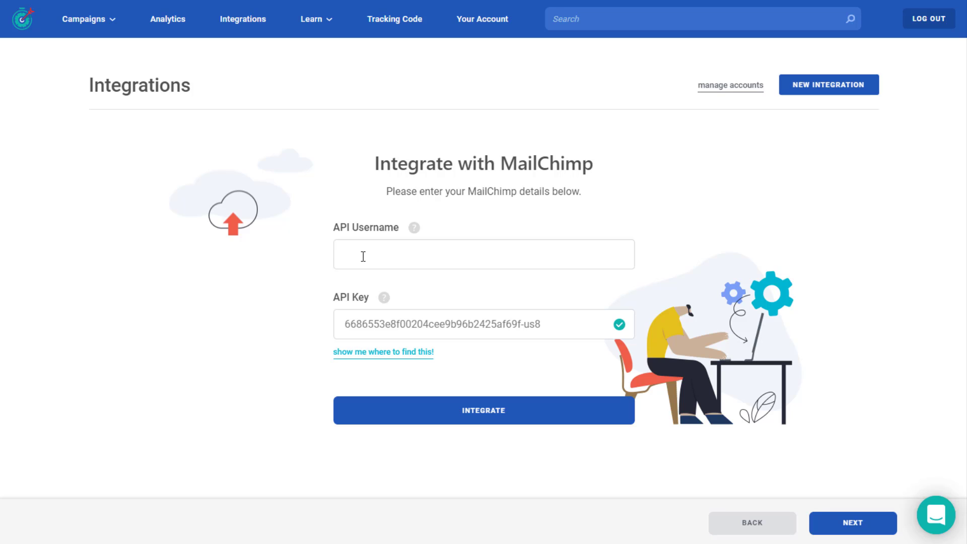
- Enter API username 'deadlinefunnel' with the pasted key and integrate MailChimp
type("deadlinefunnel")
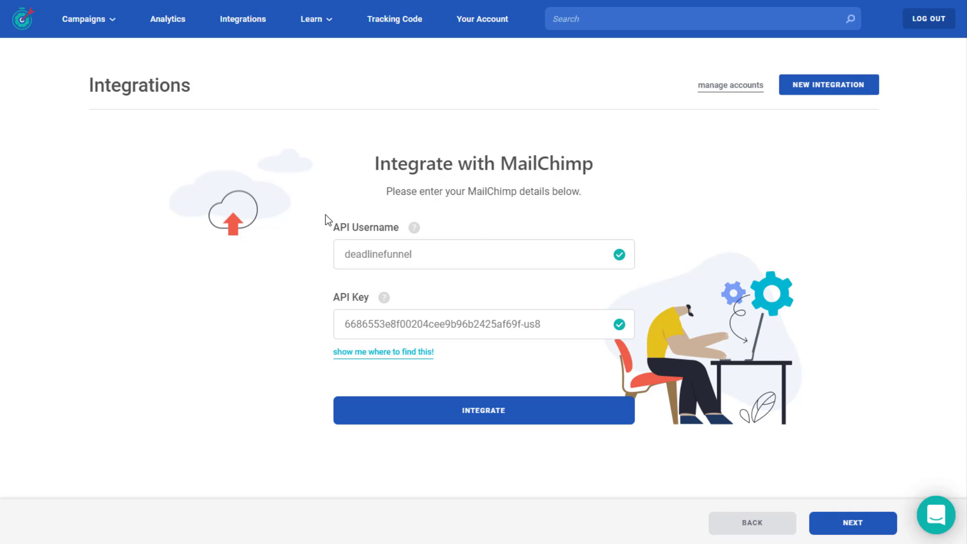
mouse_move(455, 427)
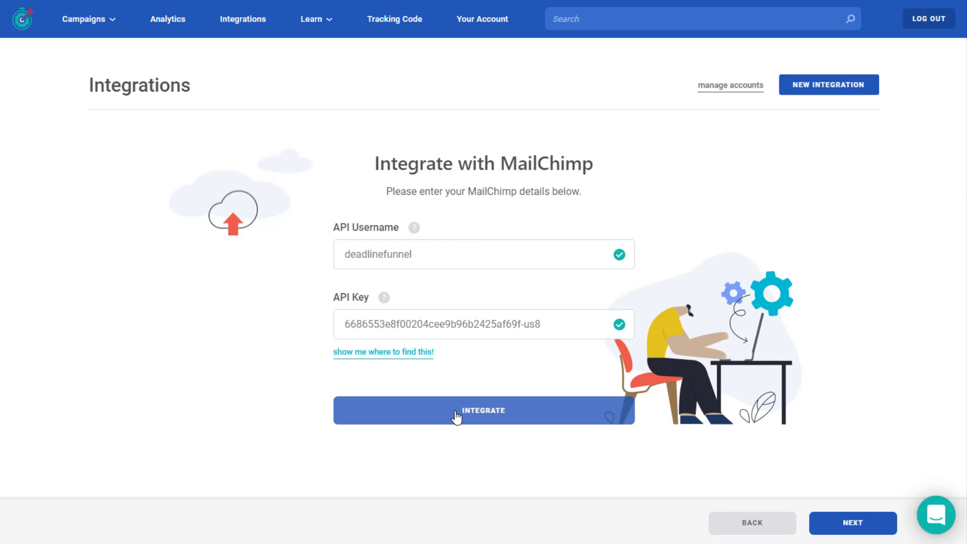
left_click(482, 411)
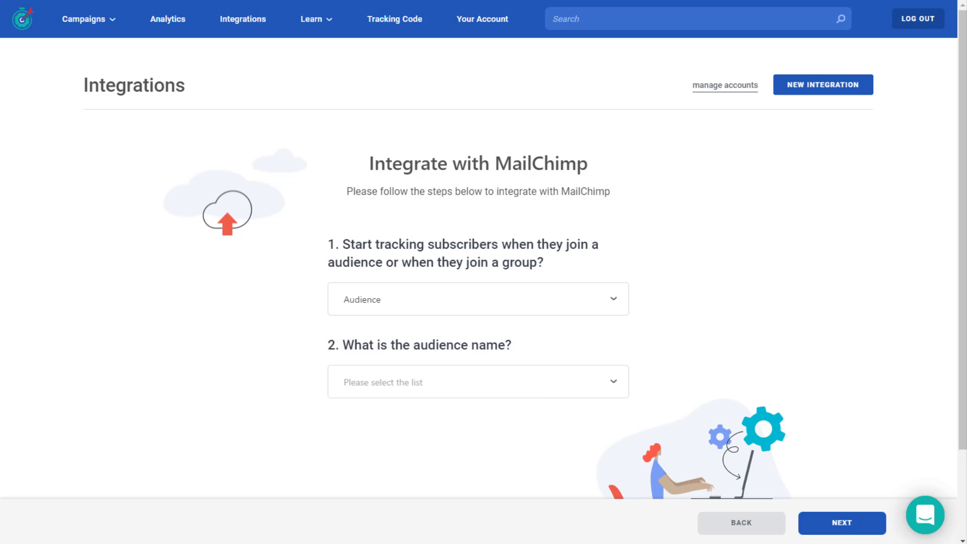
mouse_move(404, 303)
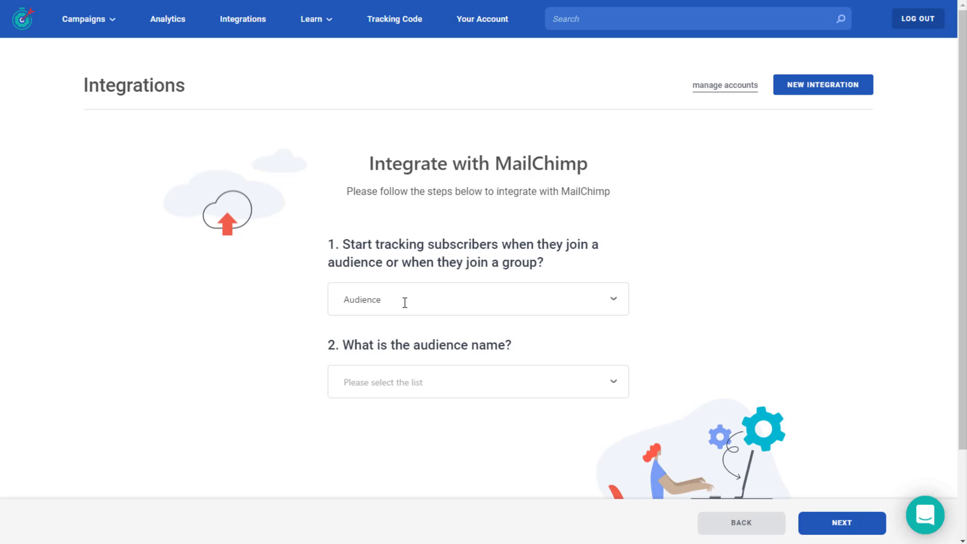
- Select the 'Deadline Funnel' audience in the audience name dropdown
left_click(478, 381)
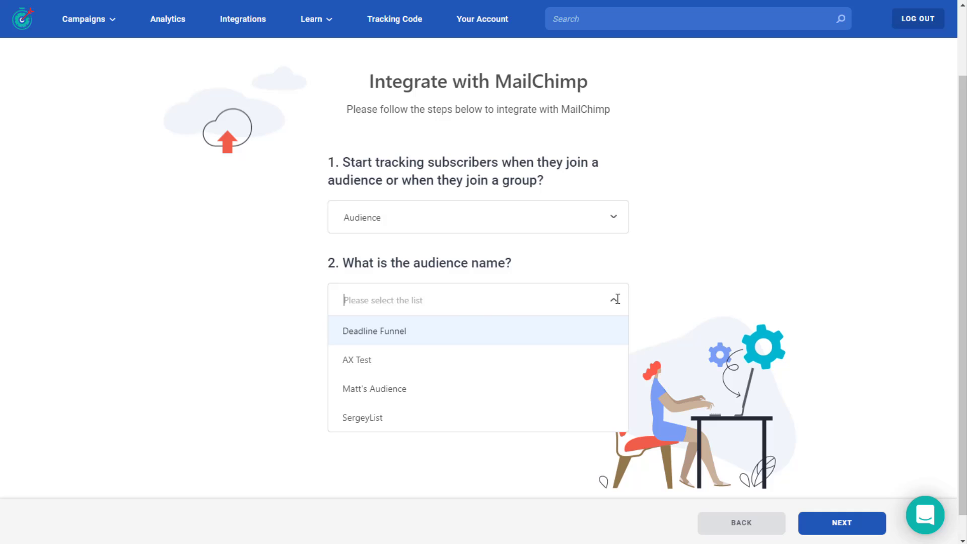
left_click(374, 331)
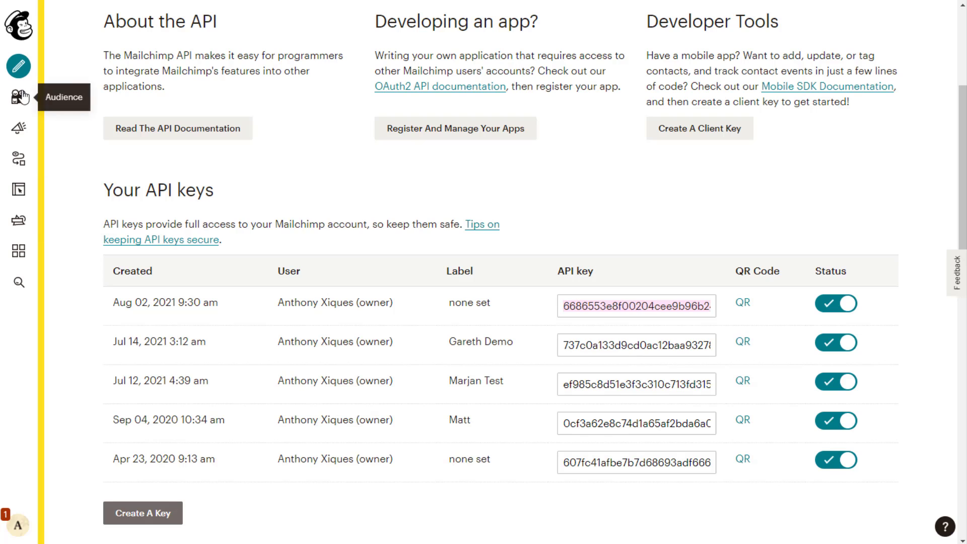
- Open the Deadline Funnel audience's Settings > Webhooks and enter the Deadline Funnel callback URL
left_click(15, 98)
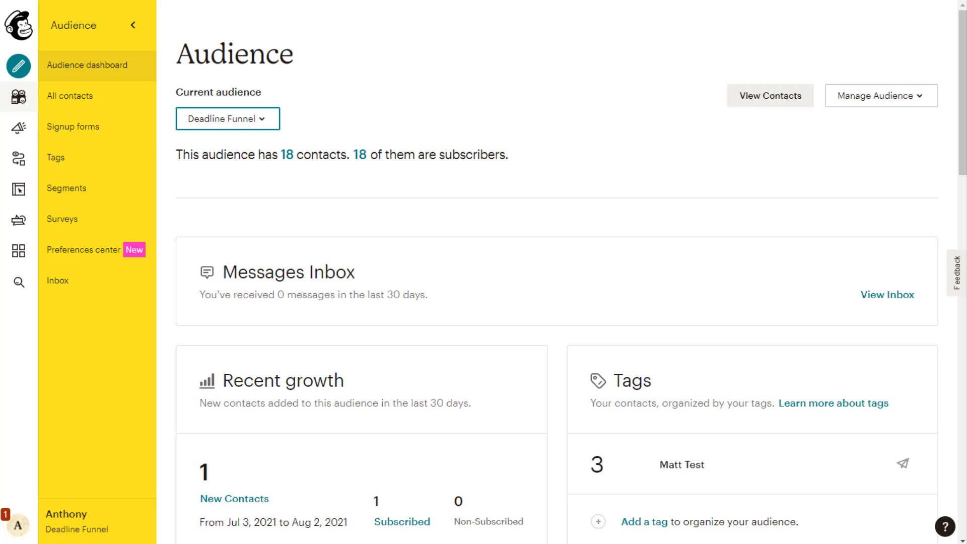
left_click(884, 96)
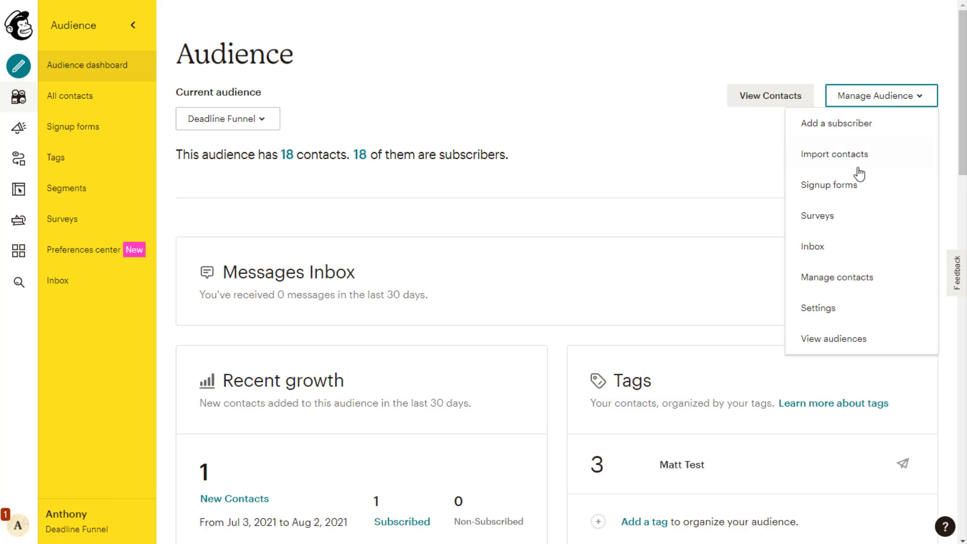
left_click(819, 307)
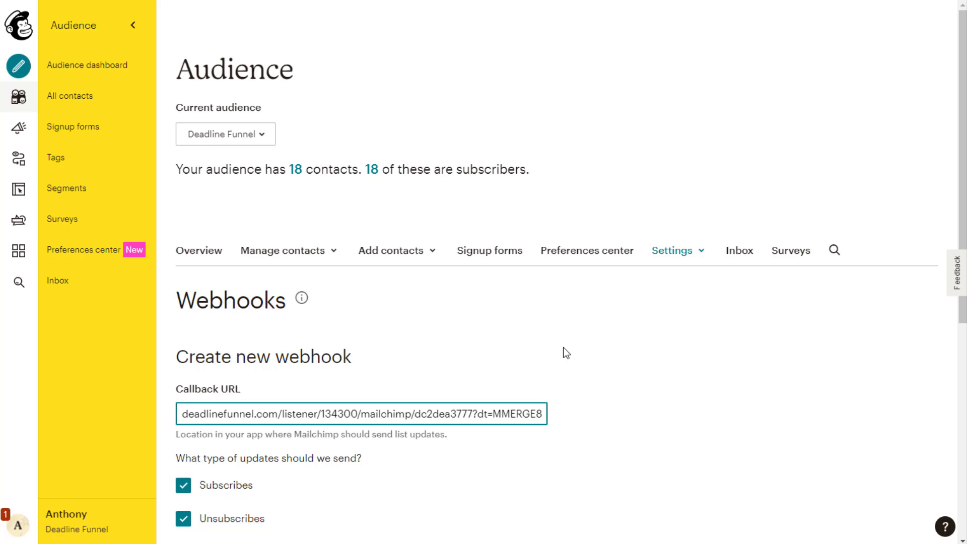
- Save the webhook with Unsubscribes off and Via the API on
scroll("down", 3)
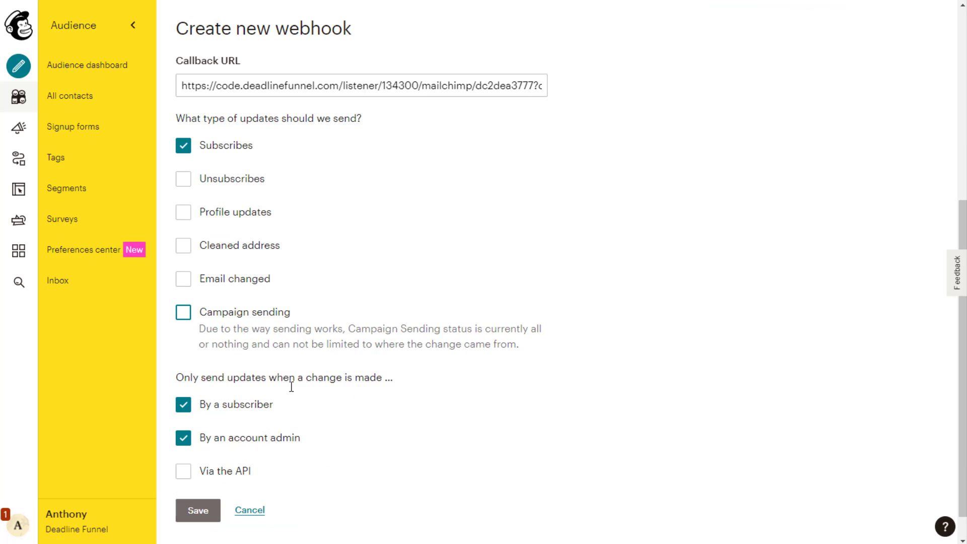
left_click(183, 471)
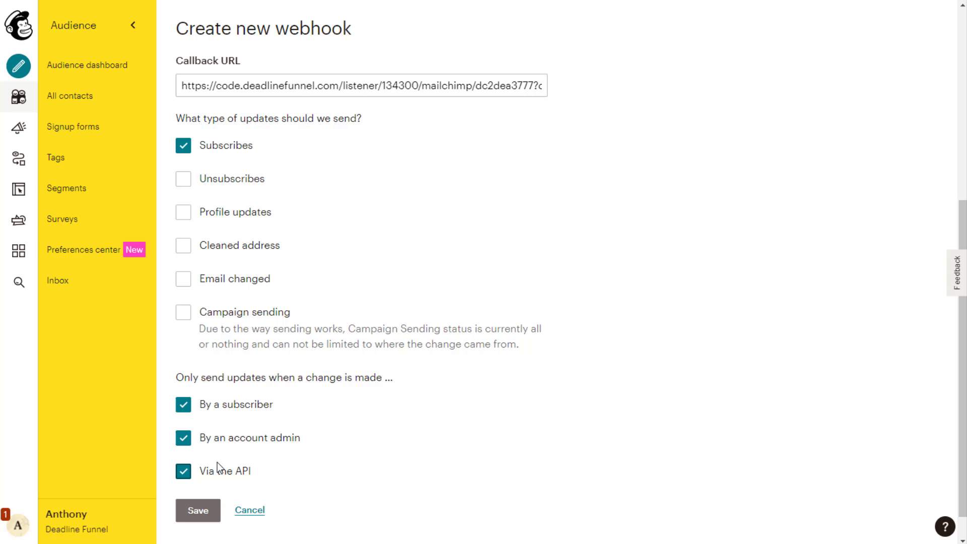
left_click(197, 511)
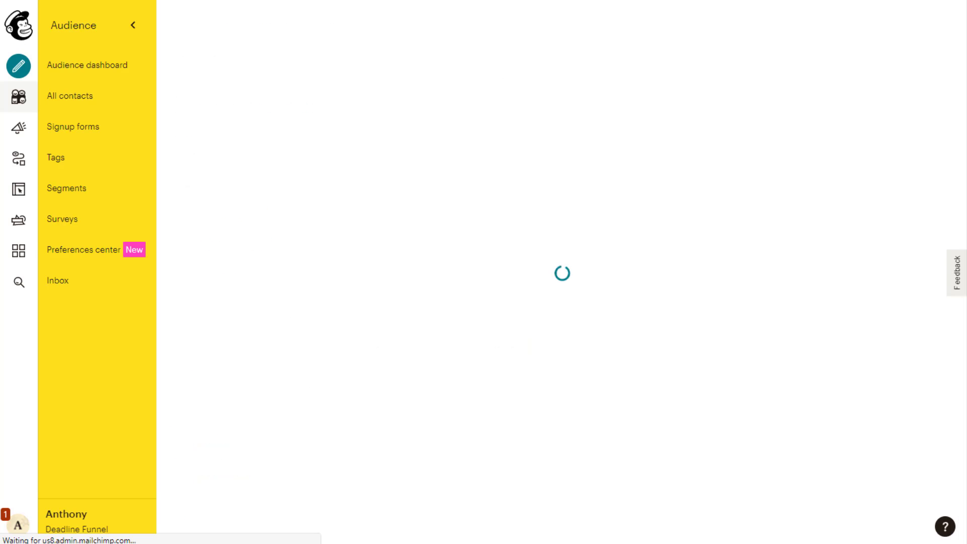